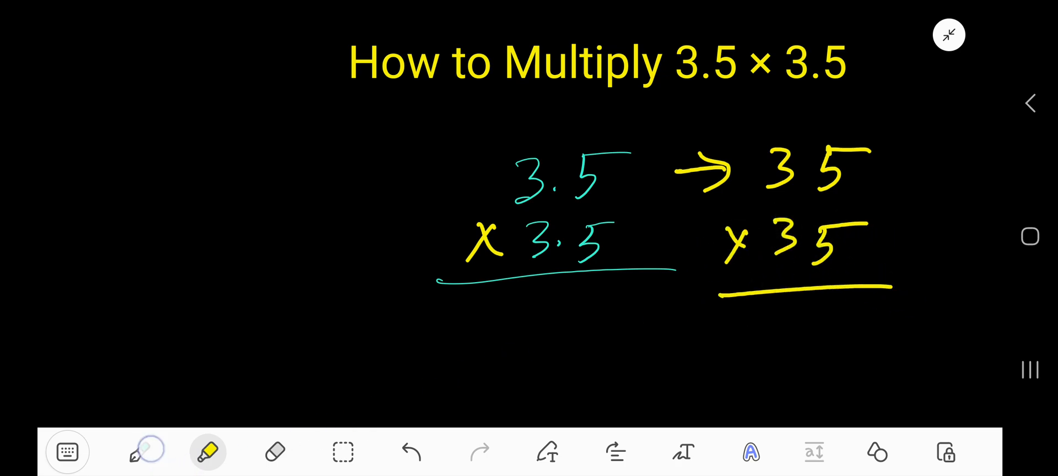
Switch from the highlighter to the teal pen to continue the multiplication
{"action": "left_click", "coordinate": [140, 452]}
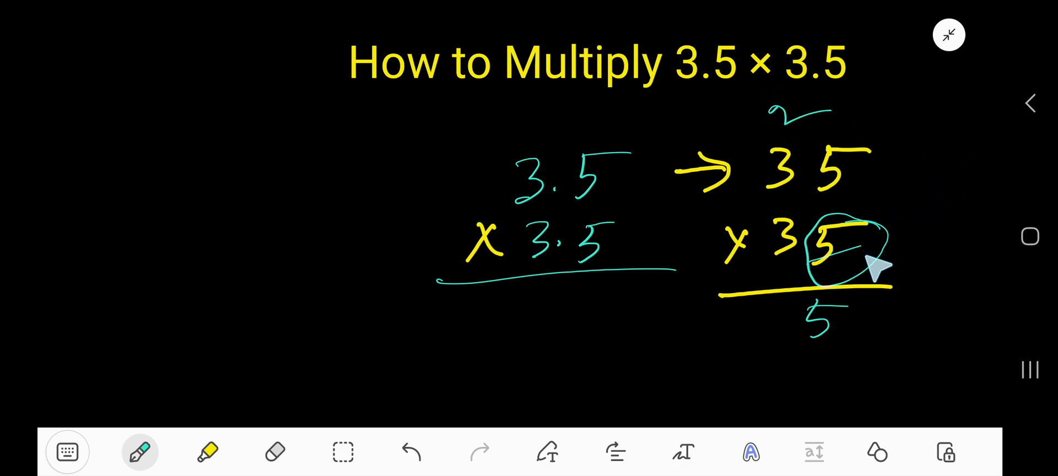
{"action": "mouse_move", "coordinate": [795, 172]}
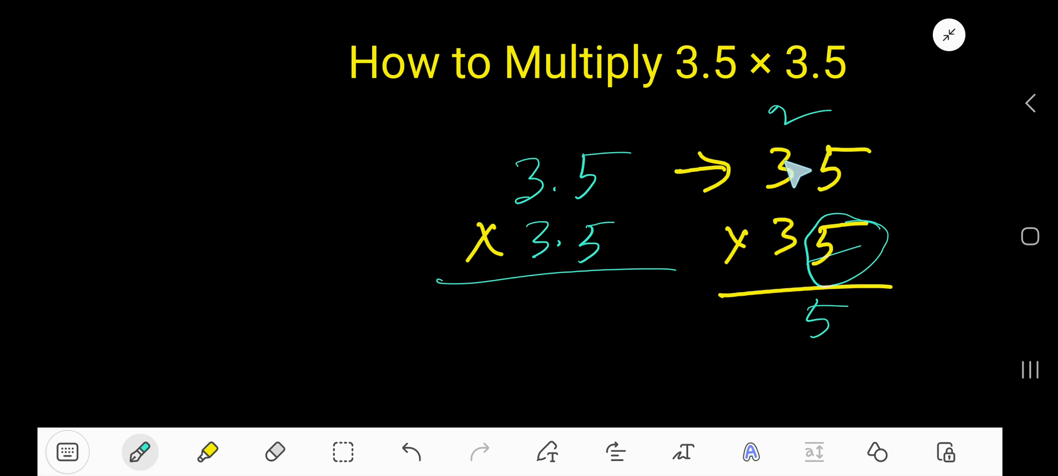
{"action": "mouse_move", "coordinate": [794, 175]}
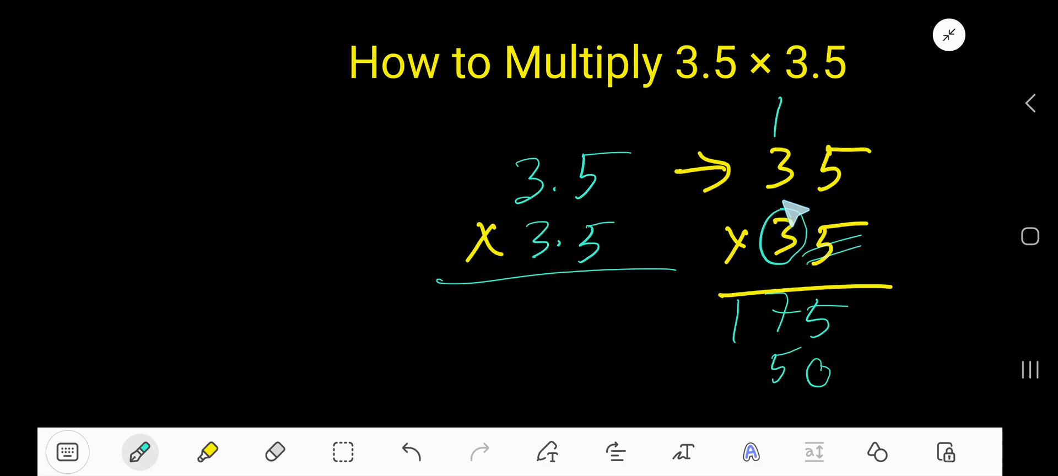
{"action": "mouse_move", "coordinate": [735, 371]}
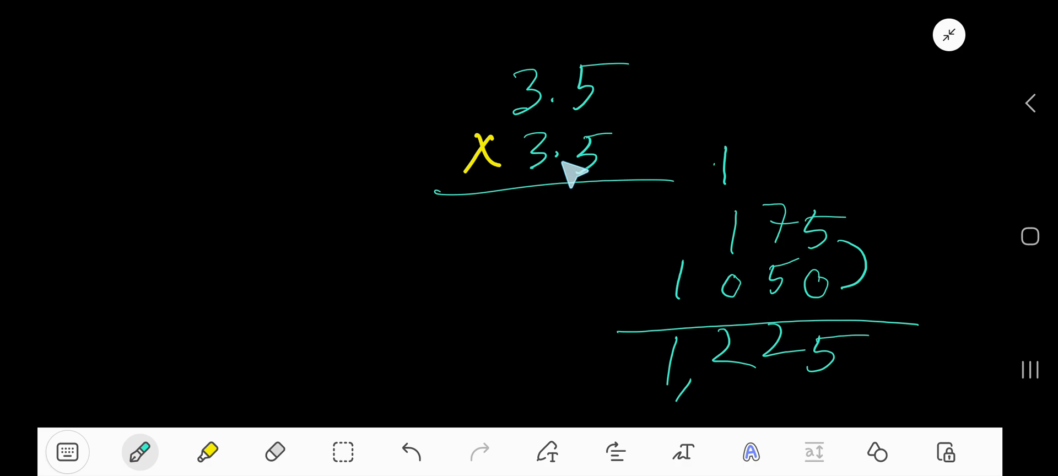
{"action": "mouse_move", "coordinate": [604, 179]}
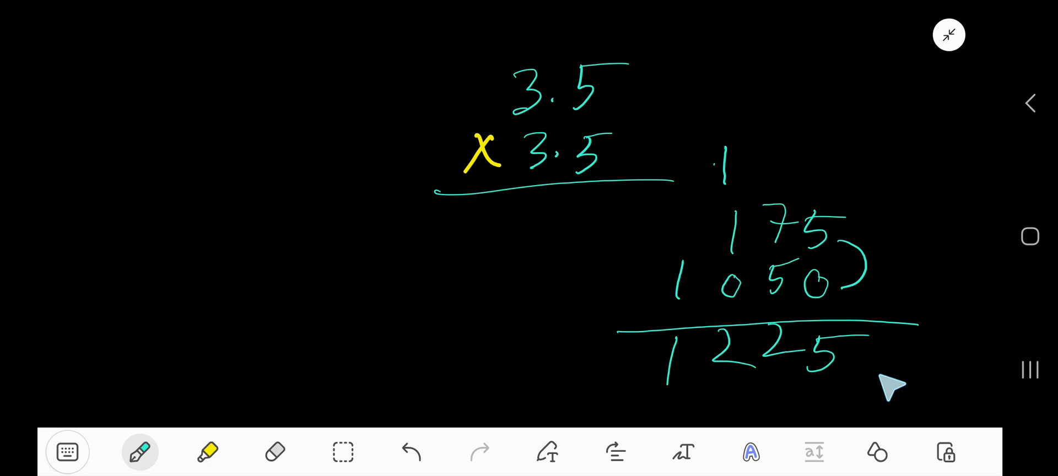
{"action": "mouse_move", "coordinate": [877, 374]}
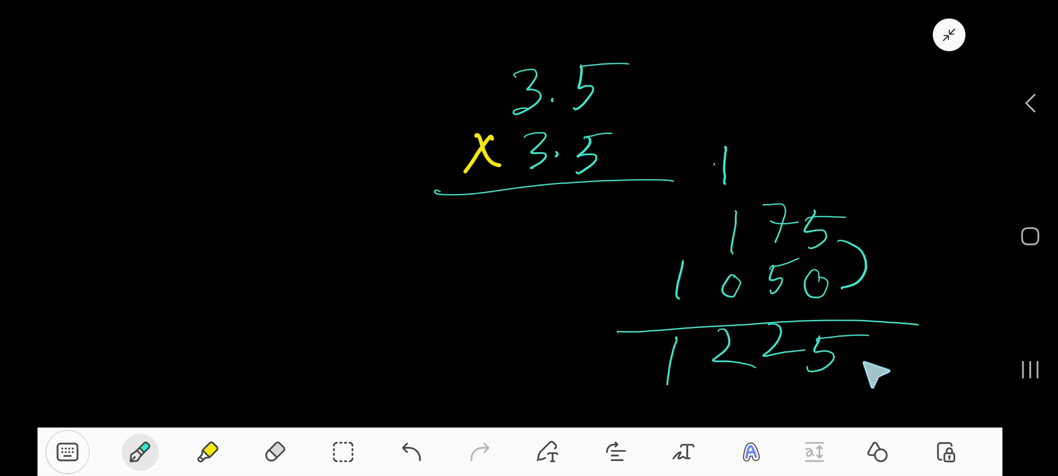
Underline the total and place the decimal point so it reads 12.25
{"action": "left_click_drag", "start_coordinate": [753, 344], "coordinate": [871, 372]}
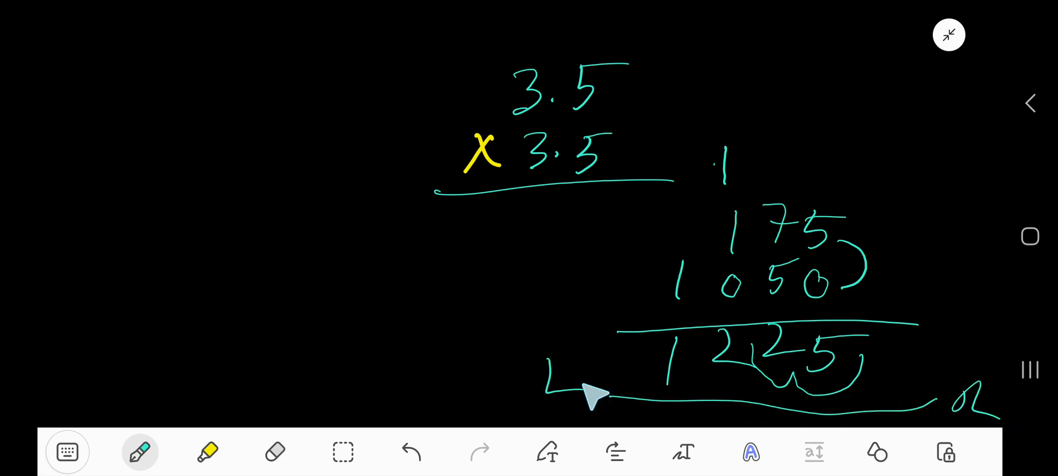
{"action": "mouse_move", "coordinate": [769, 357]}
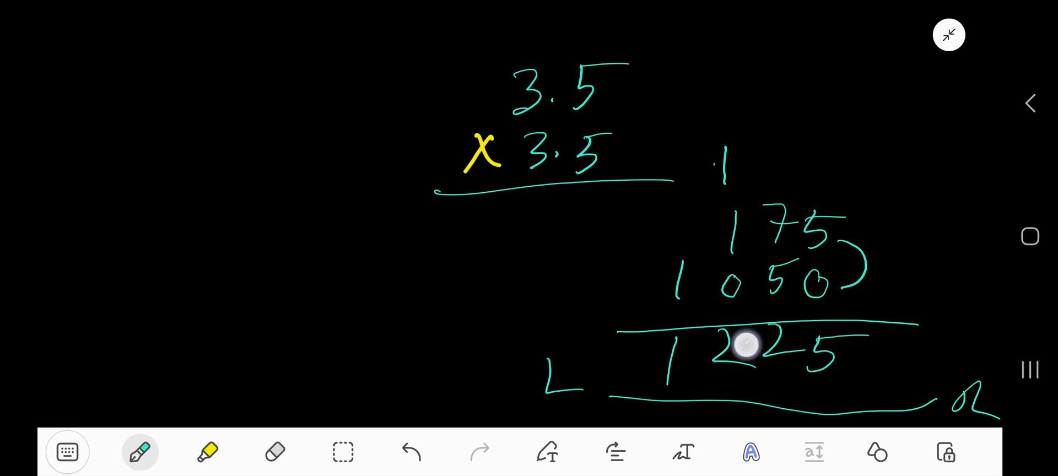
{"action": "left_click", "coordinate": [738, 347]}
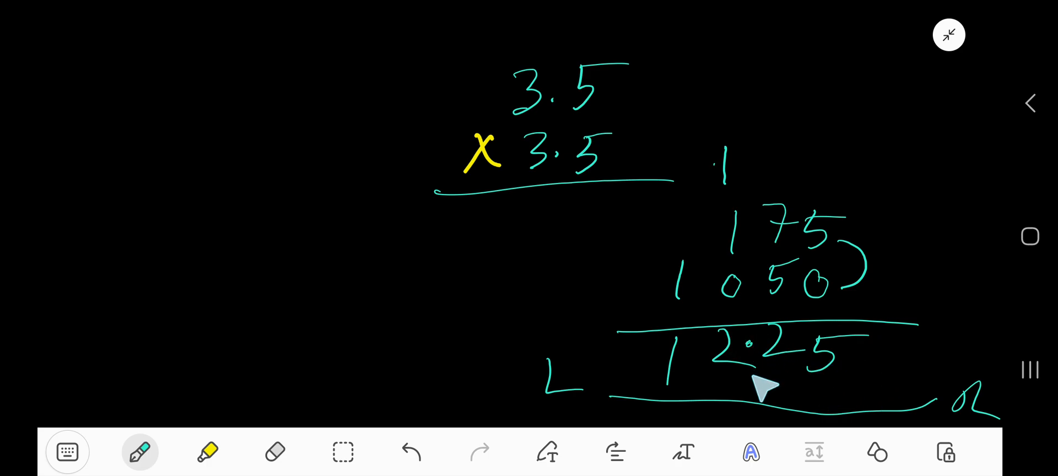